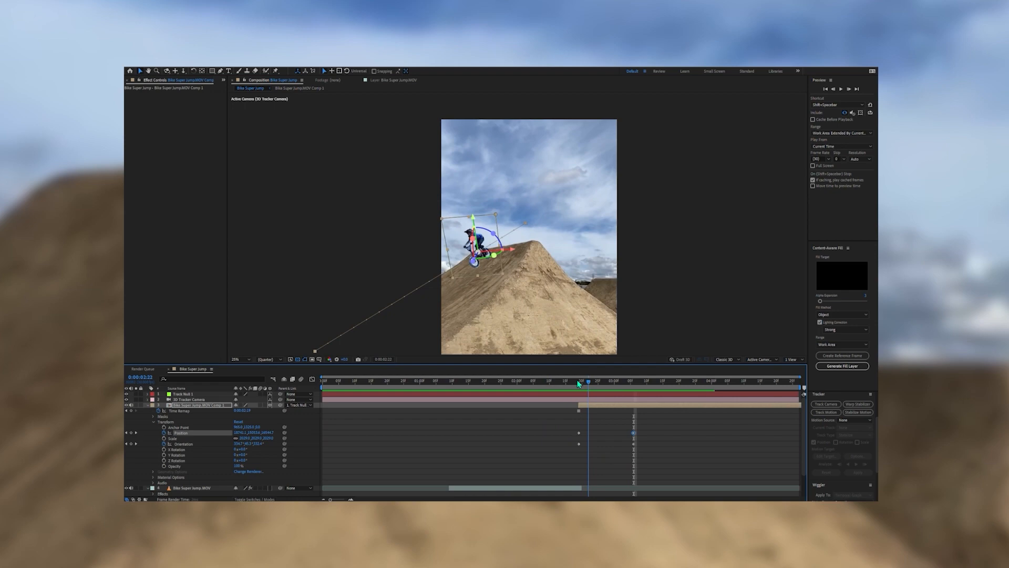
Step: Mask around the rider and bike at the top of the jump with the Pen tool
click(561, 380)
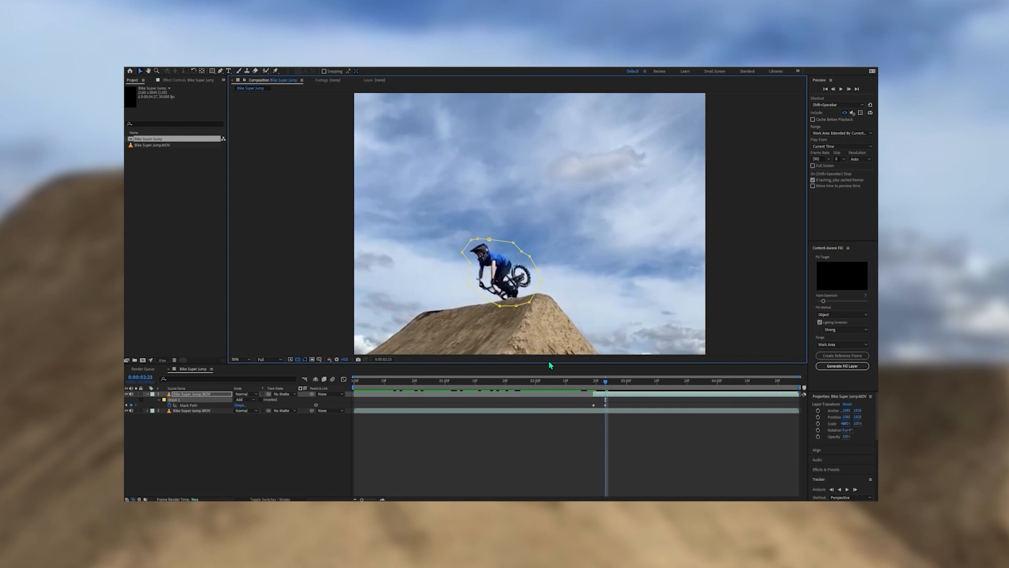
Step: Set Mask 1 to Subtract so the rider becomes a transparent hole in the clip
click(618, 381)
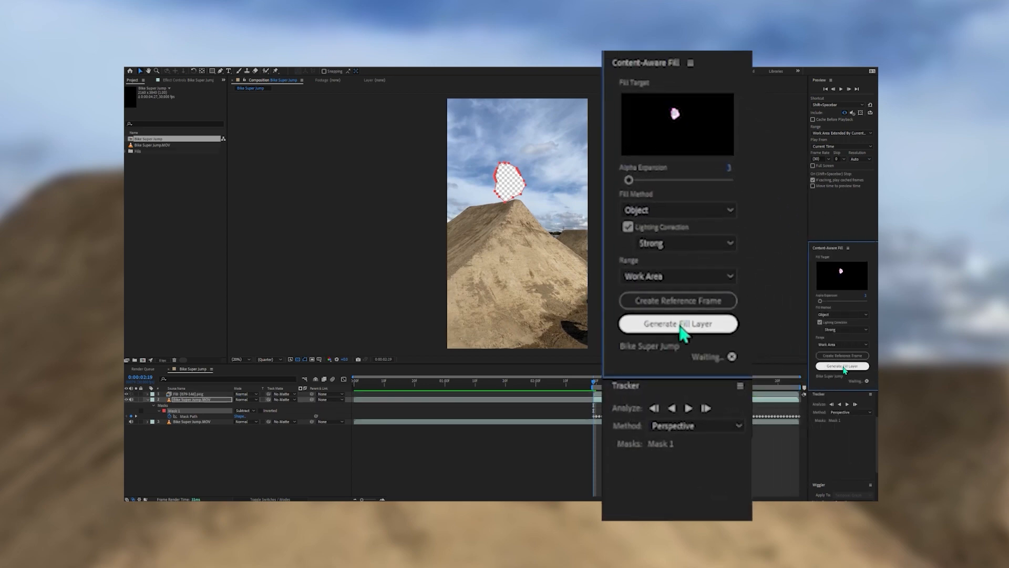
Step: Generate the Content-Aware Fill layer that removes the rider from the shot
click(677, 323)
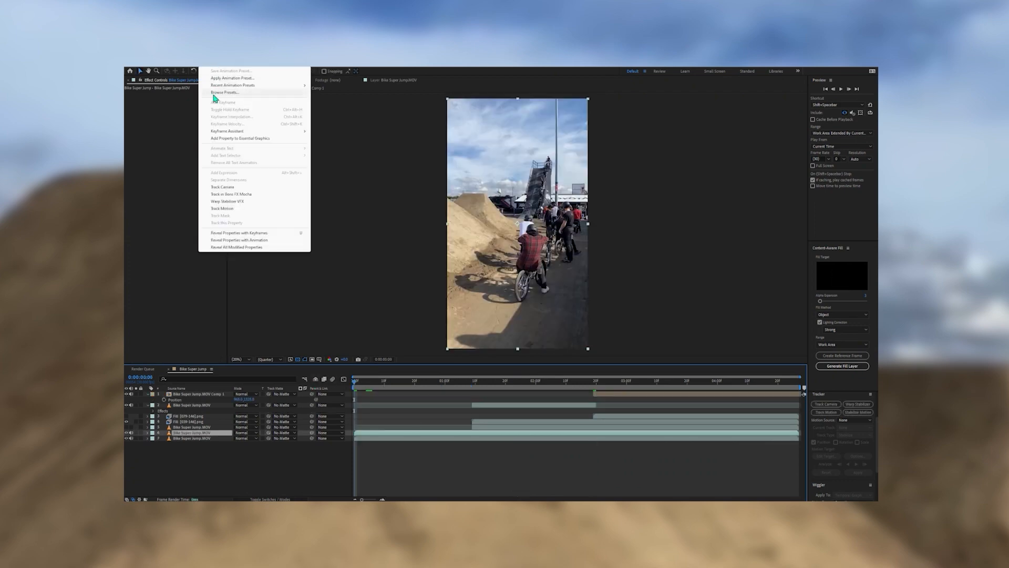
Step: Run Track Camera on the clip and pick track points on the dirt ramp
click(222, 188)
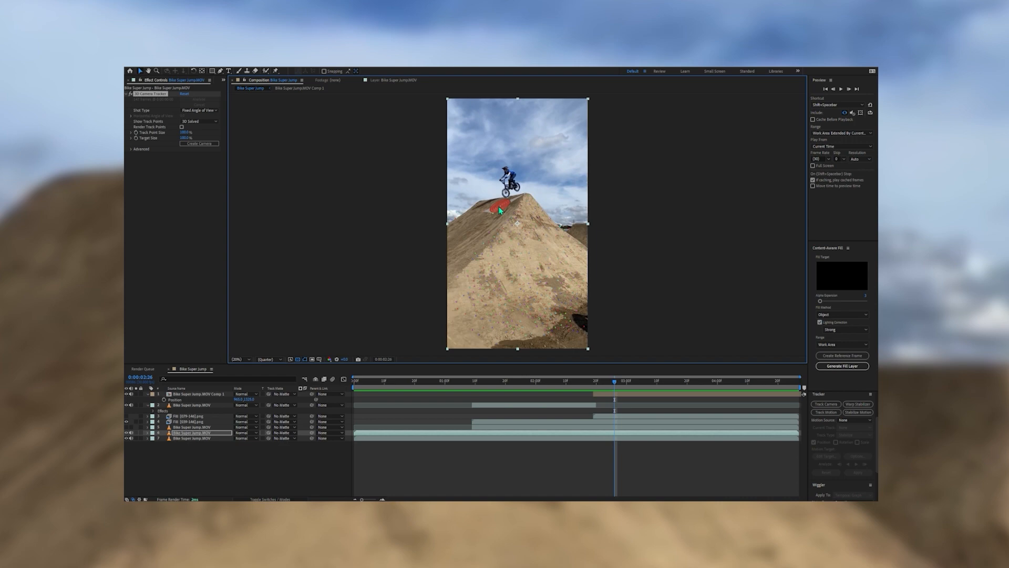
Step: Create a Track Null and 3D Tracker Camera from the selected ramp track points
right_click(498, 210)
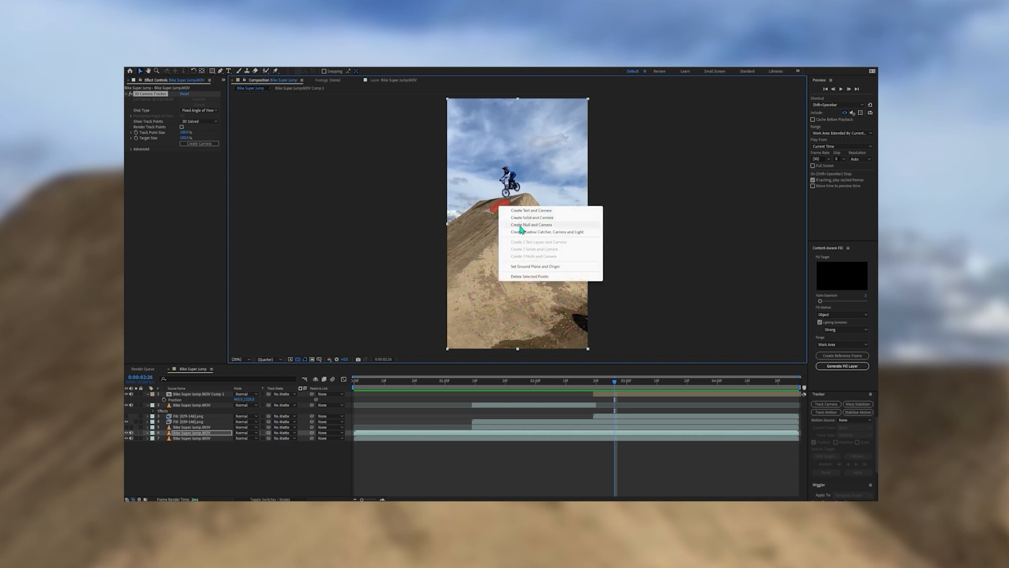
click(532, 224)
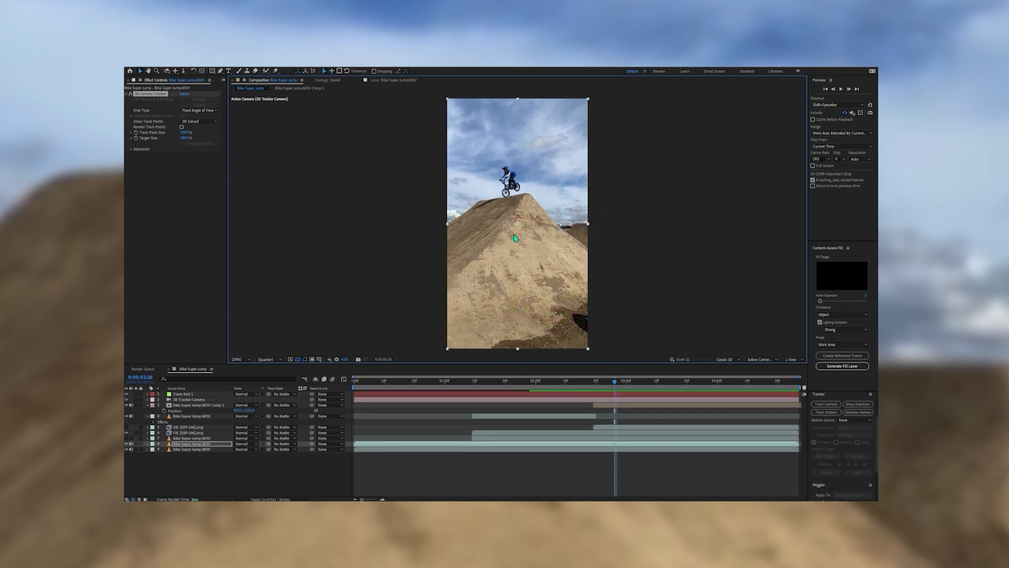
click(584, 380)
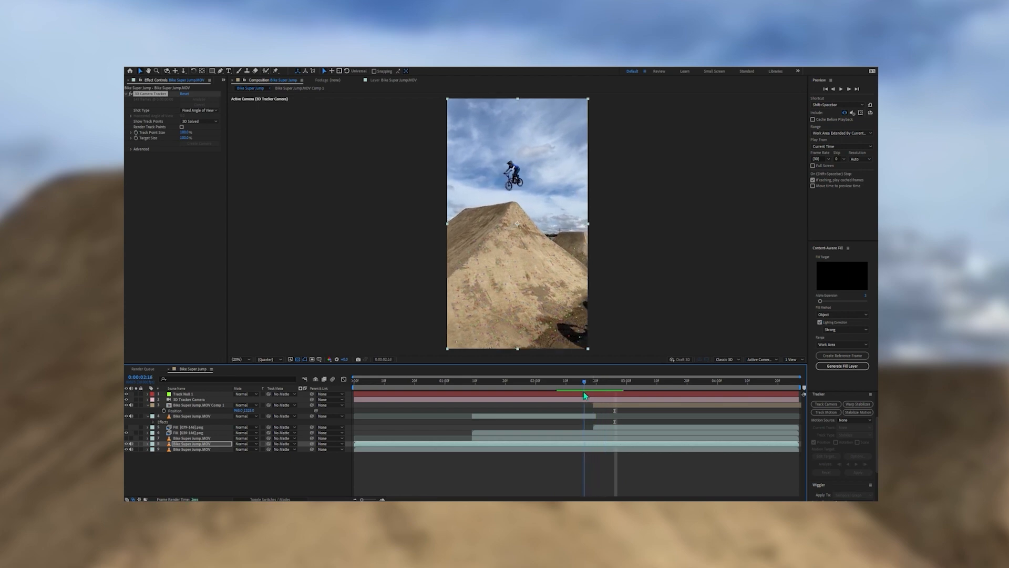
click(592, 381)
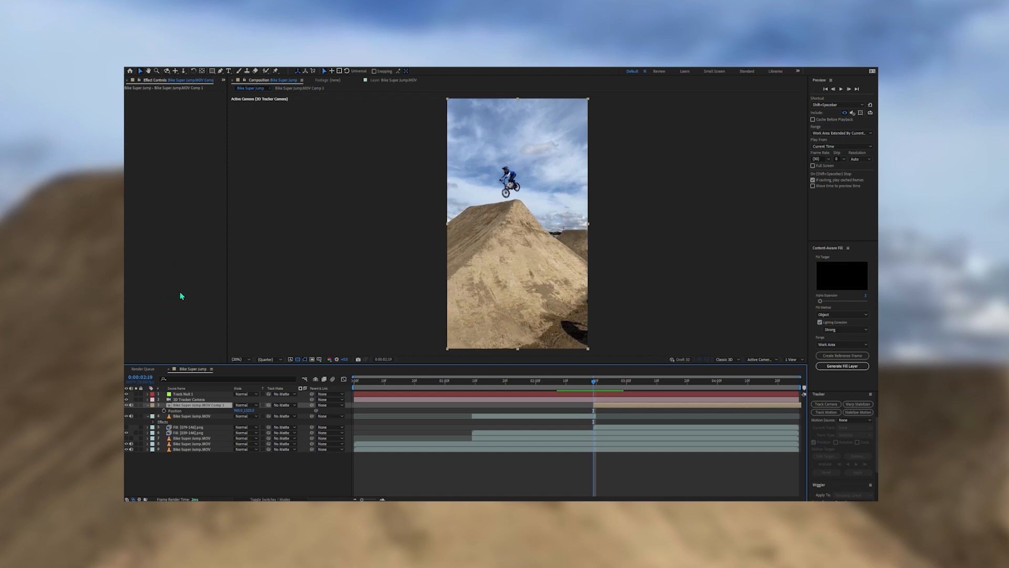
mouse_move(825, 356)
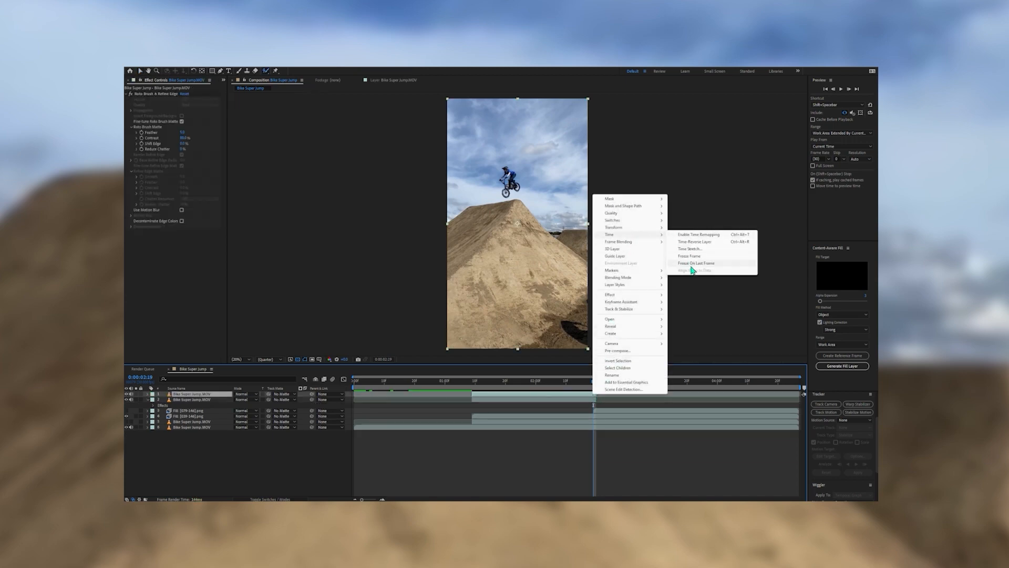
Step: Freeze the rider layer on its last frame and parent the duplicate to Track Null 1
click(696, 262)
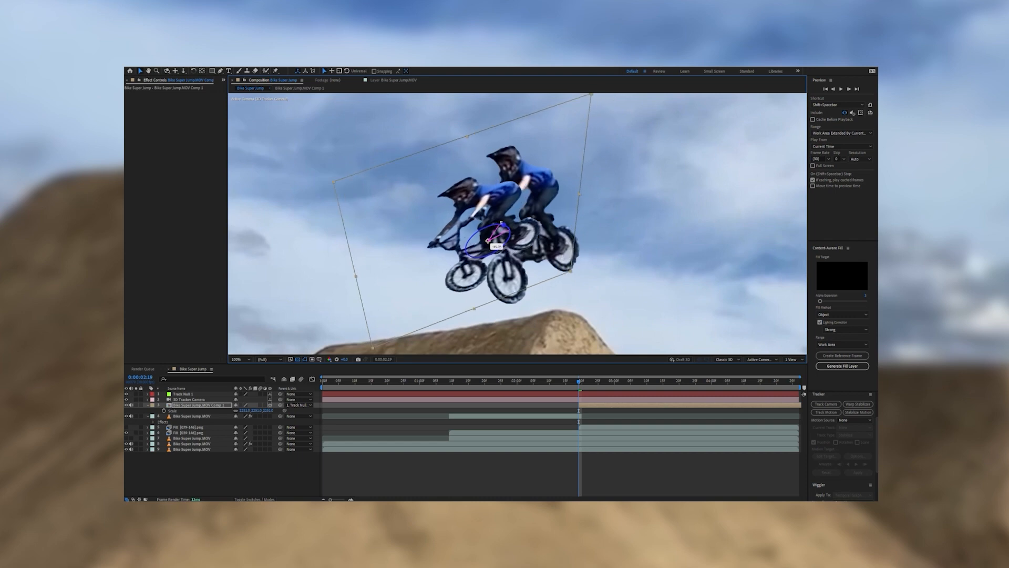